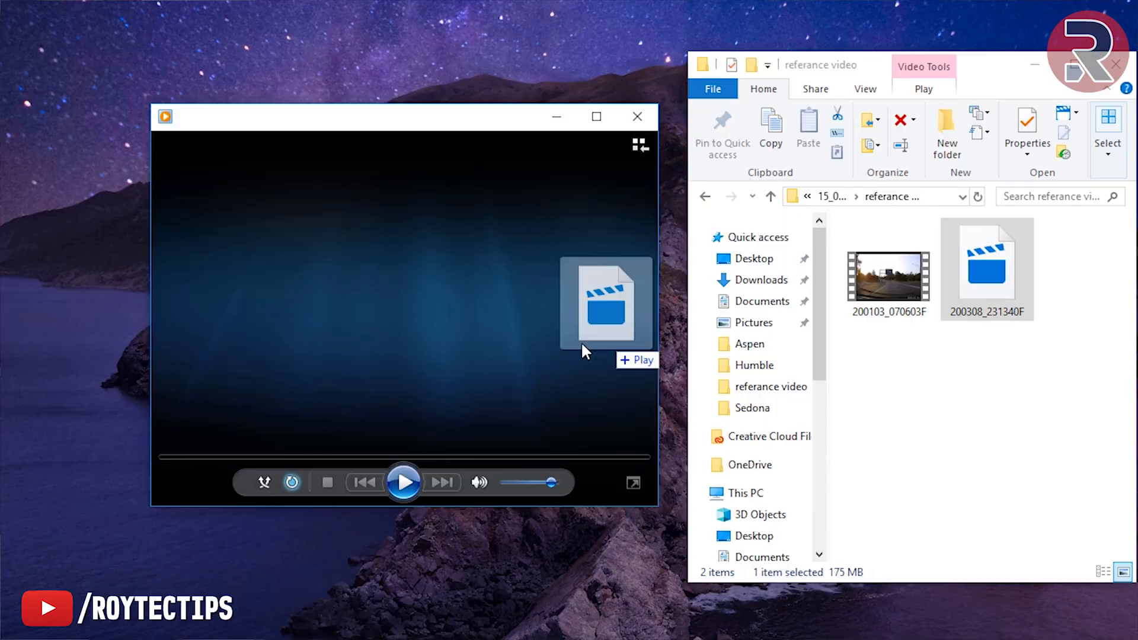
- Drop the 200308_231340F video into Windows Media Player, producing the cannot-play-the-file error
click(606, 303)
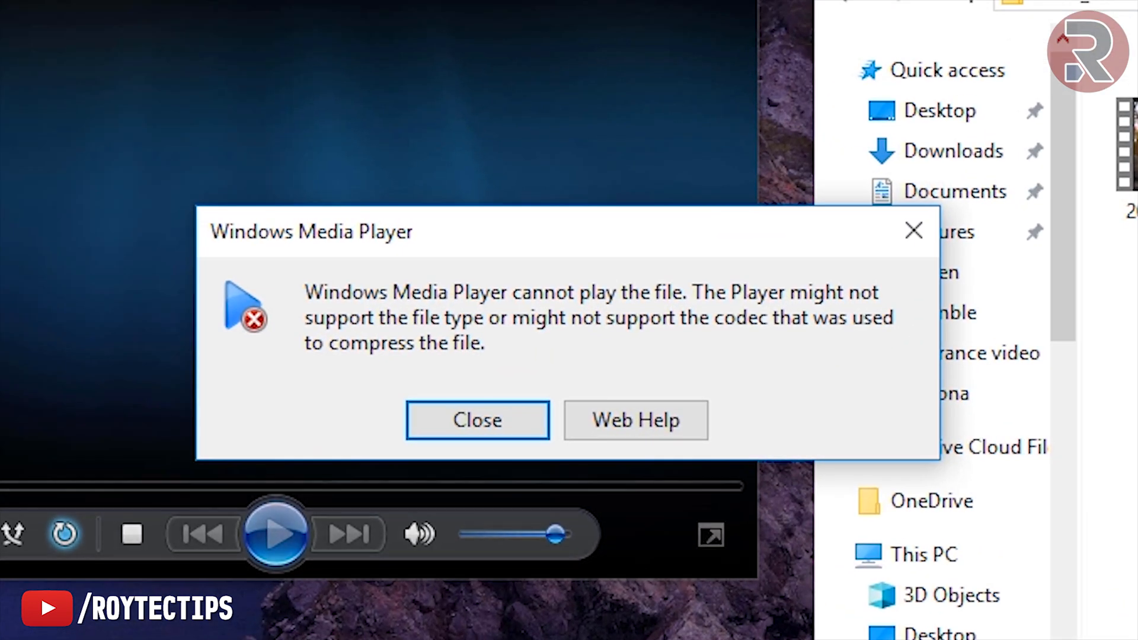